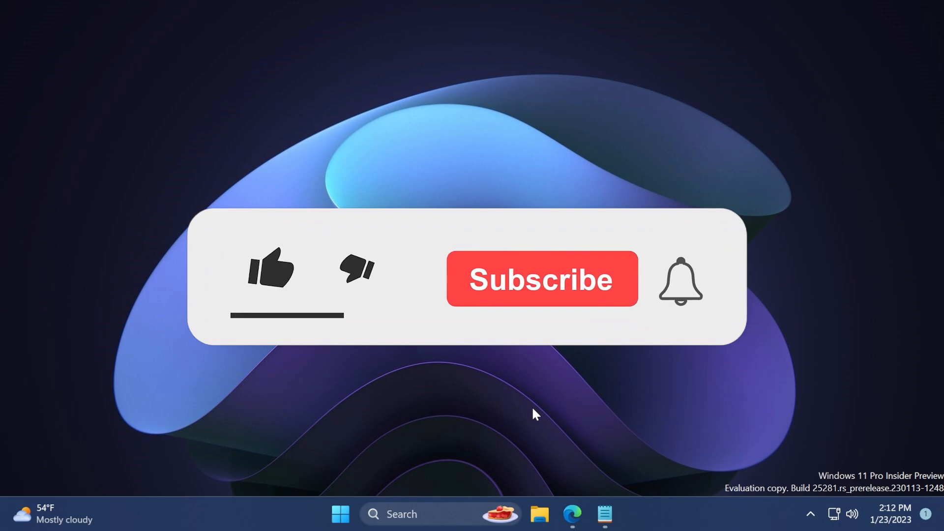
Scroll the ViVe releases page down to the ViVeTool v0.3.2 Assets list with the zip download.
click(271, 271)
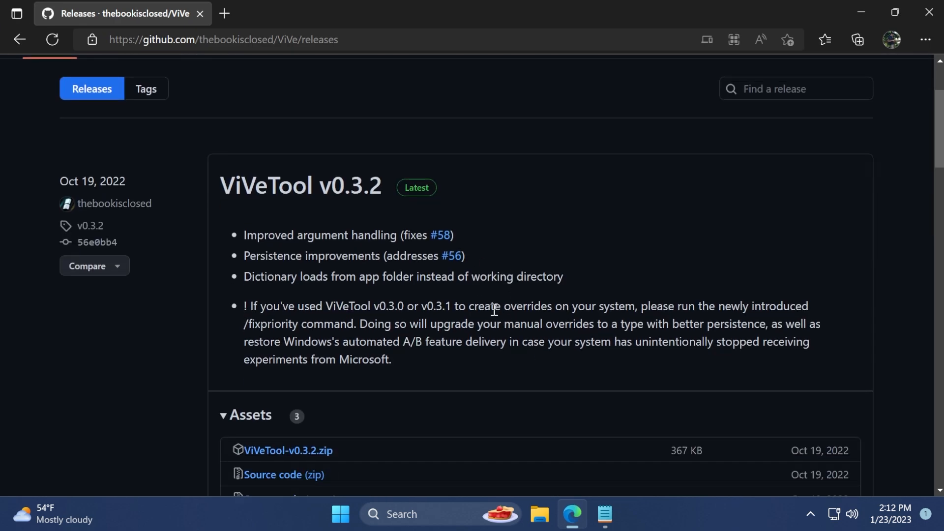
mouse_move(475, 287)
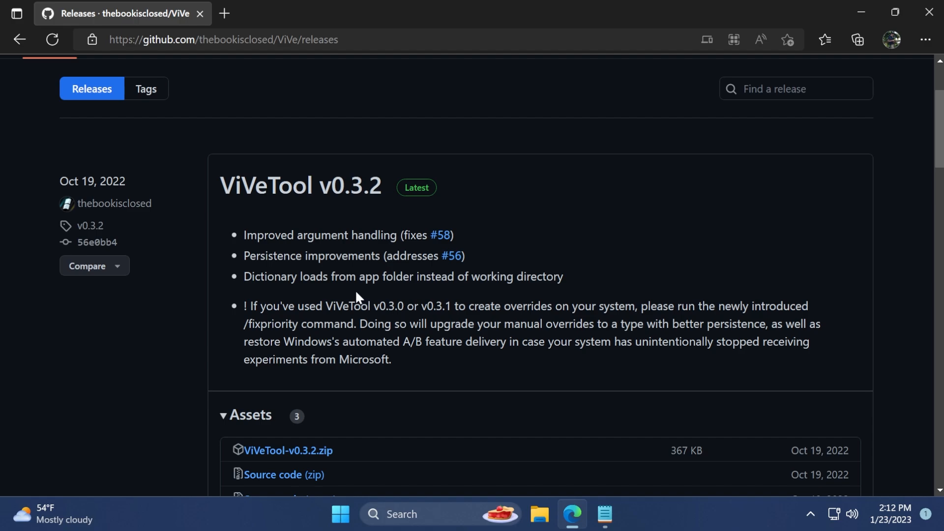
scroll(down, 3)
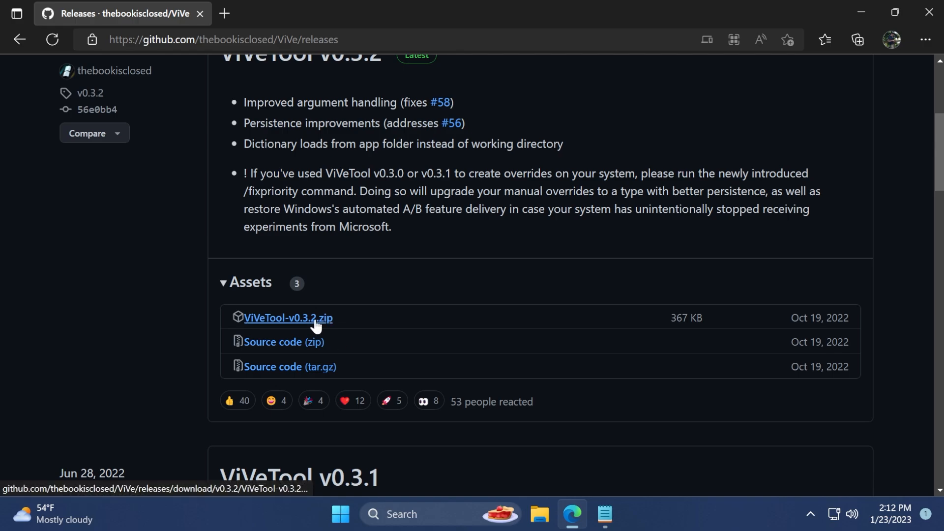
Extract the downloaded ViVeTool-v0.3.2 zip into C:\Windows\System32 via Extract all with a browsed destination.
click(288, 317)
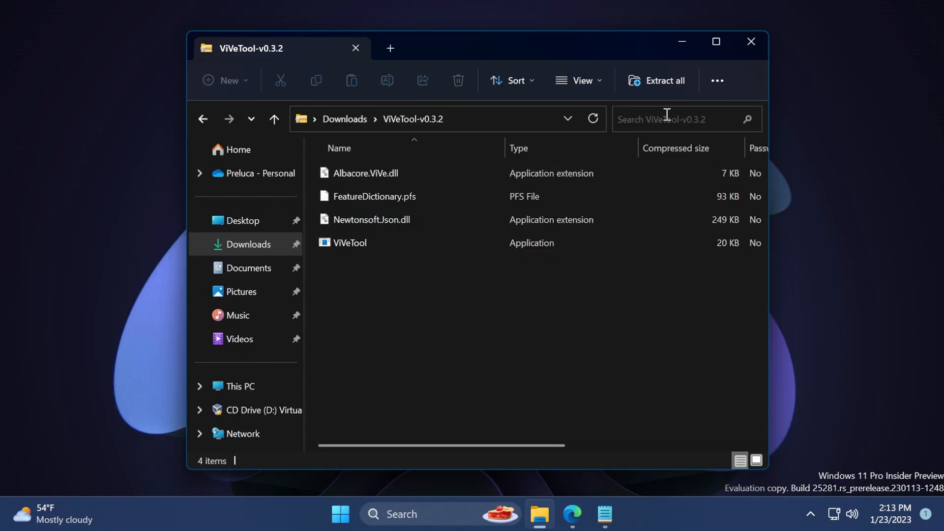
click(657, 80)
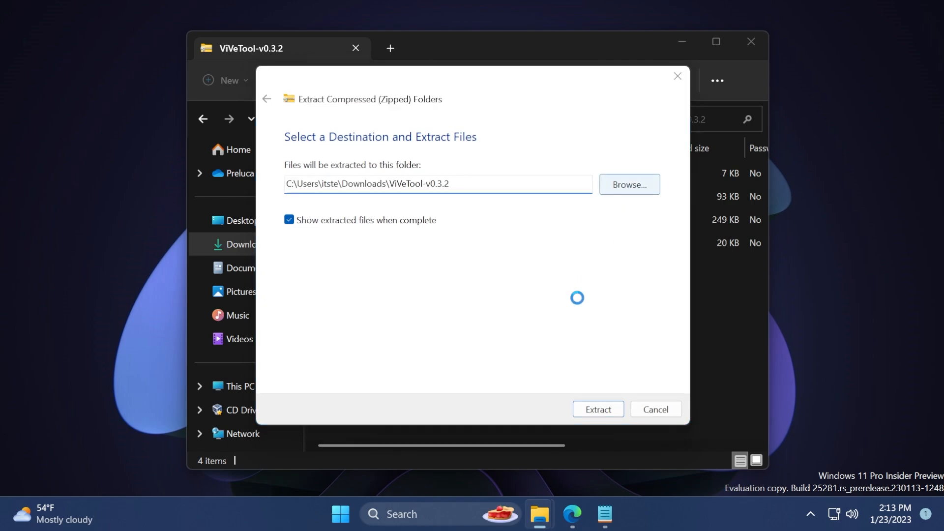
click(628, 185)
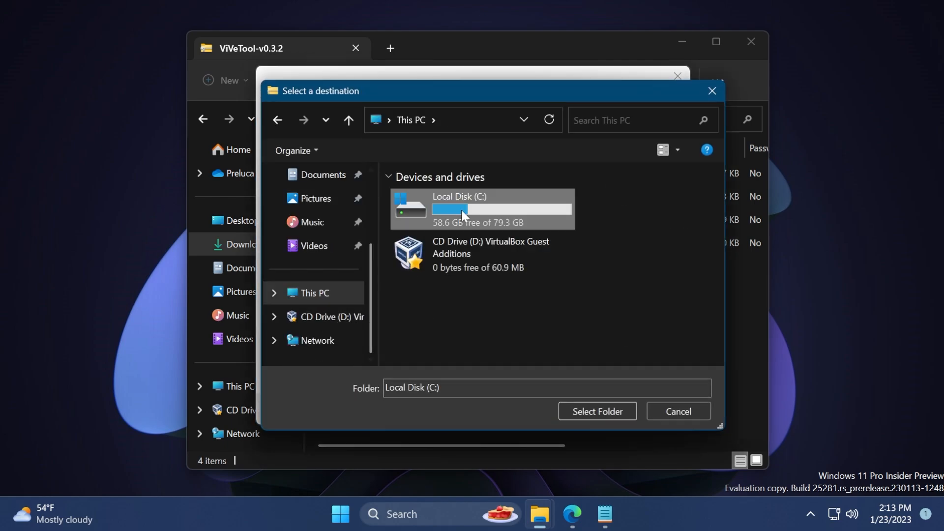
double_click(459, 209)
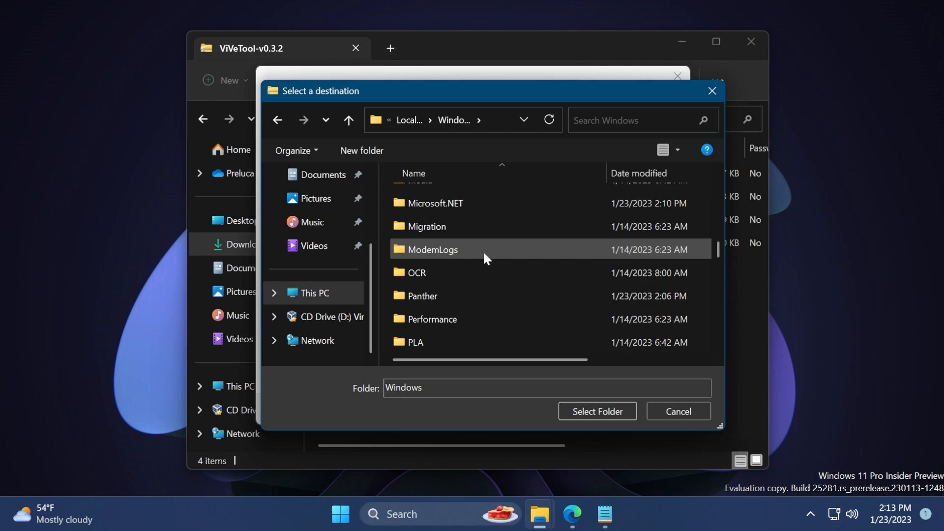
click(427, 296)
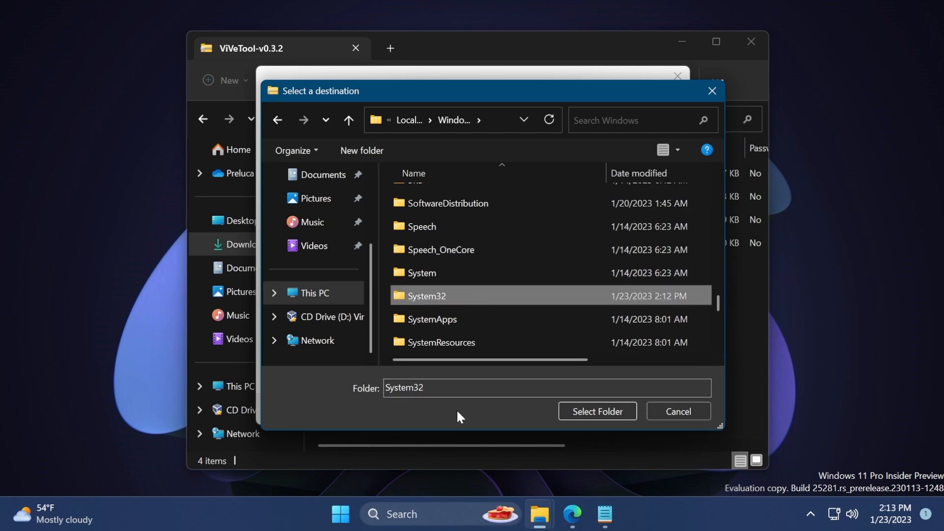
click(597, 411)
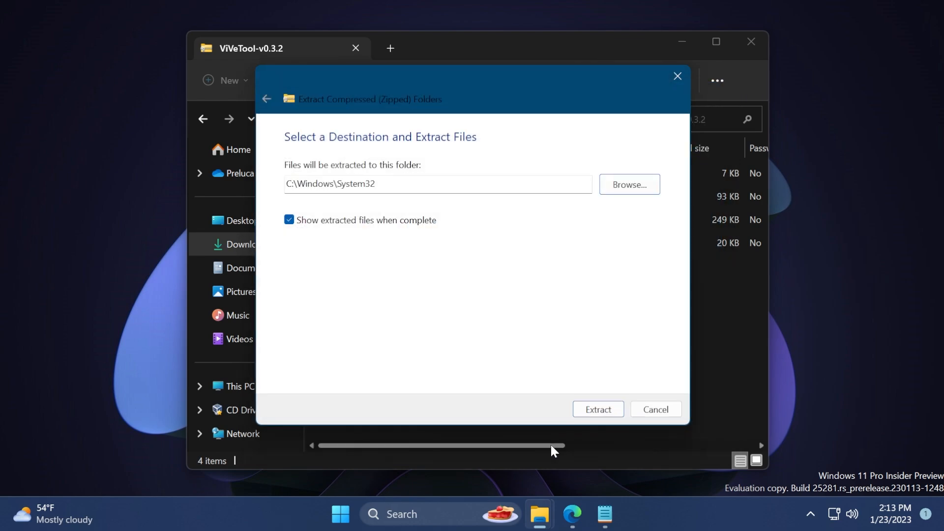
click(597, 408)
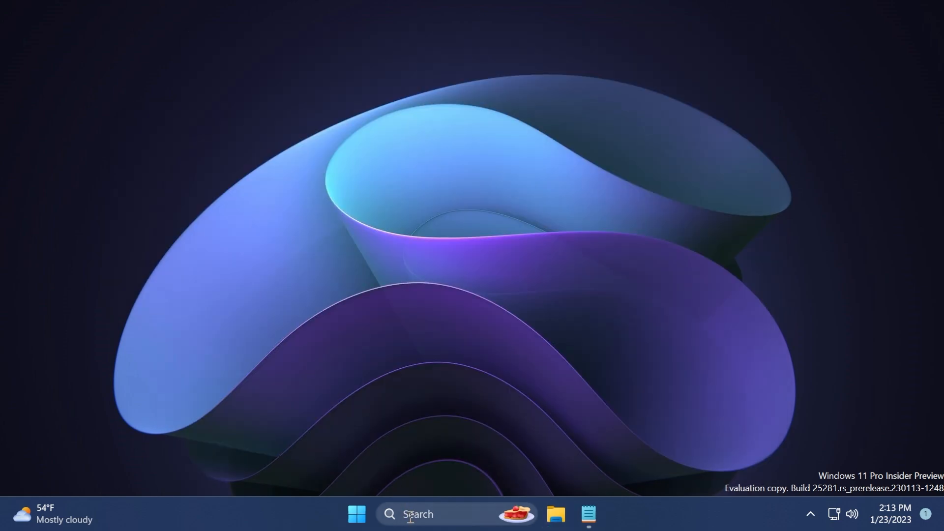
Search for cmd to launch Command Prompt as administrator beside the Notepad command list.
text(cmd)
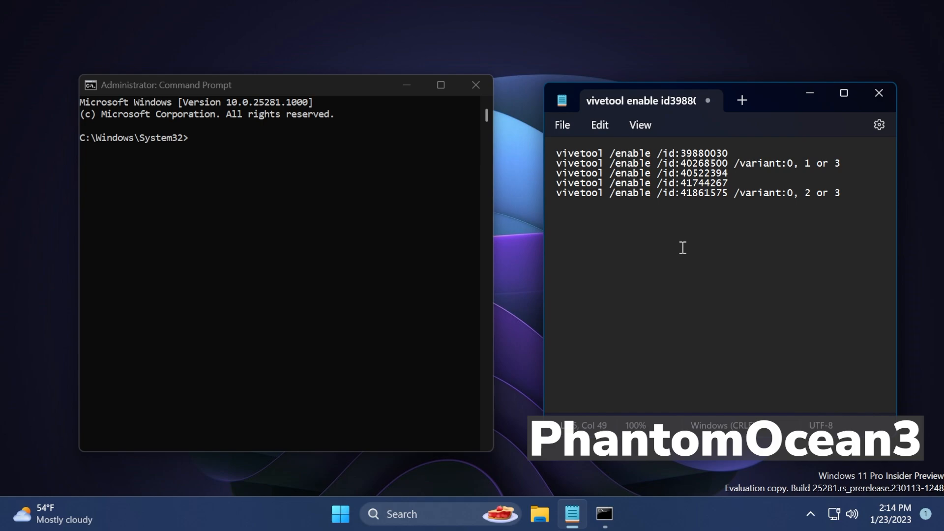
mouse_move(693, 251)
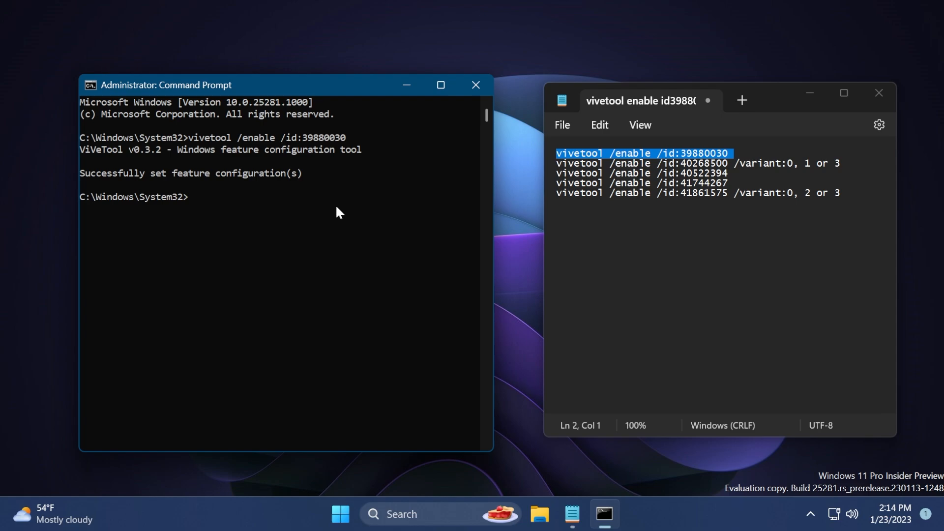
mouse_move(144, 192)
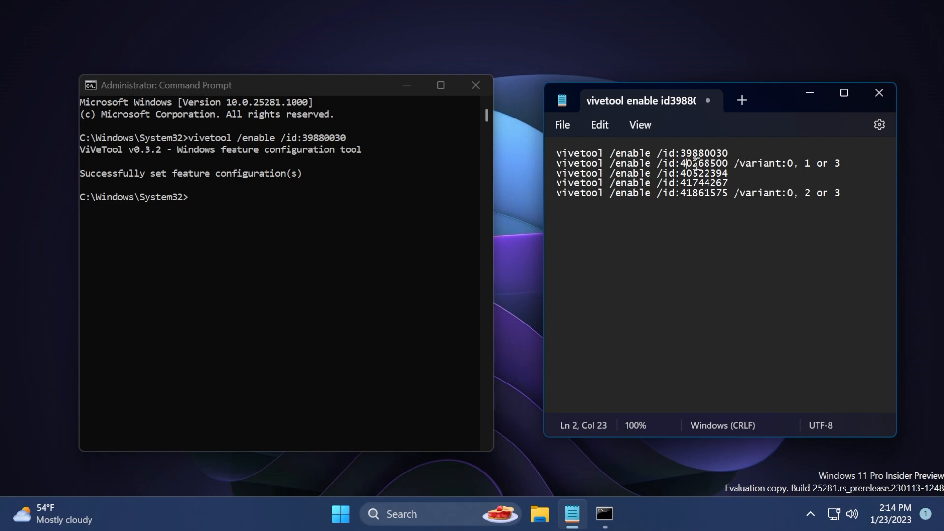
Run the remaining vivetool /enable /id commands from Notepad, then close Command Prompt.
drag(682, 162, 843, 163)
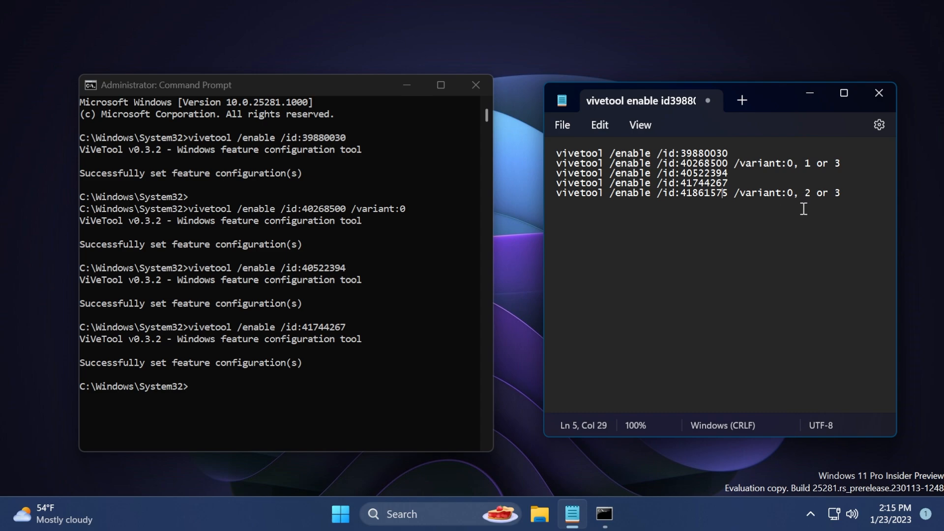
mouse_move(725, 217)
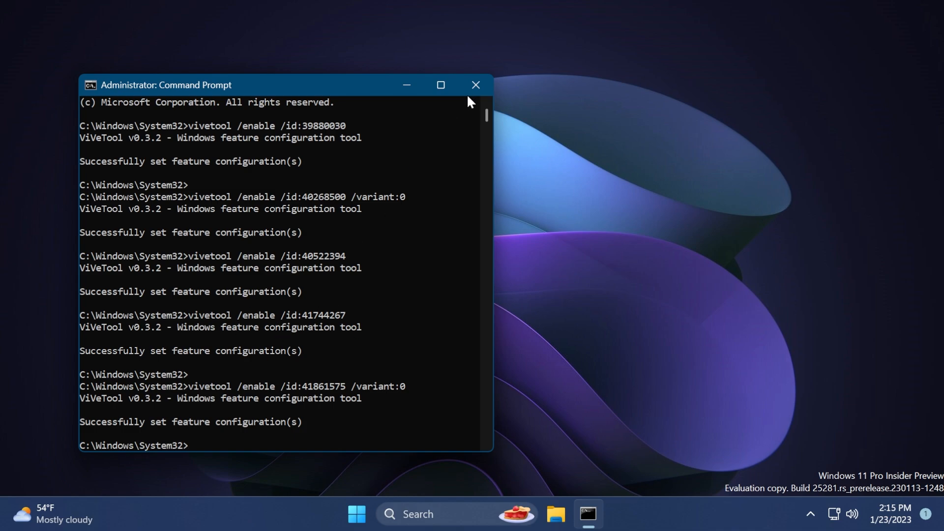
click(475, 85)
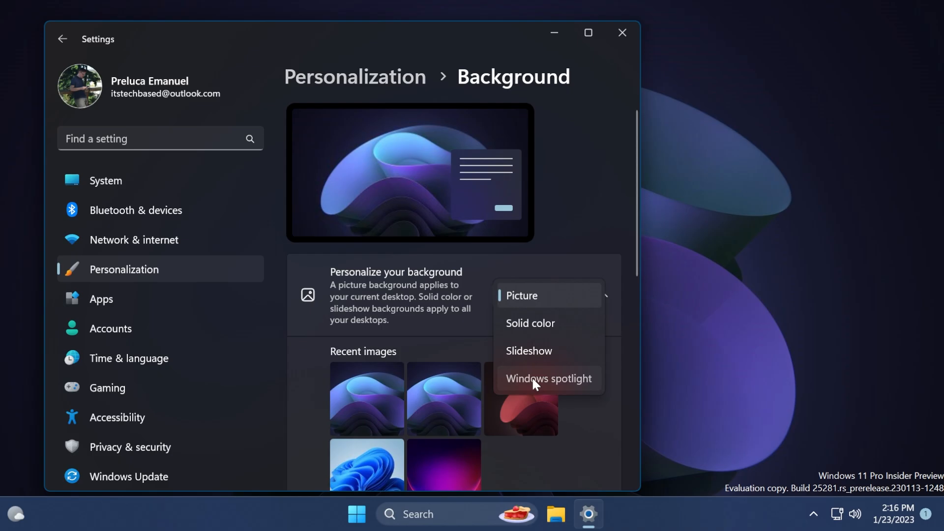
Choose Windows spotlight in the Personalize your background dropdown.
click(548, 378)
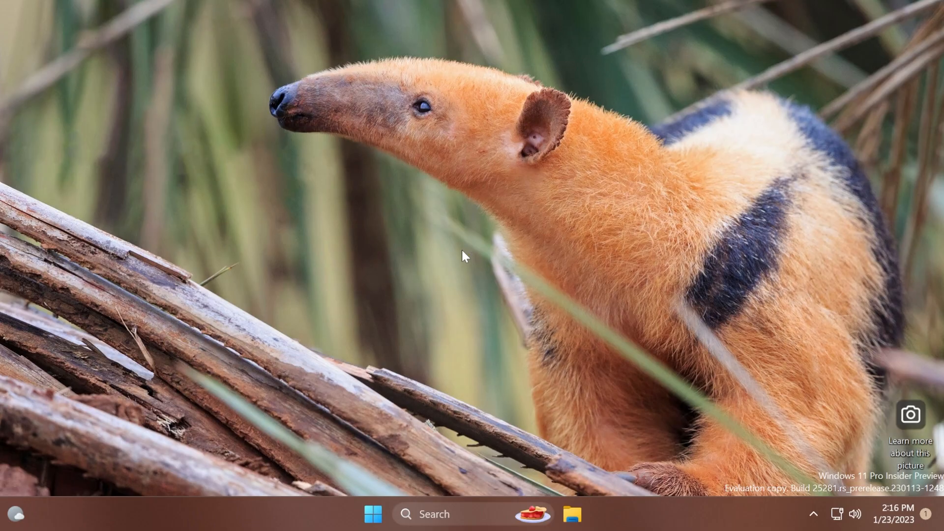
mouse_move(469, 250)
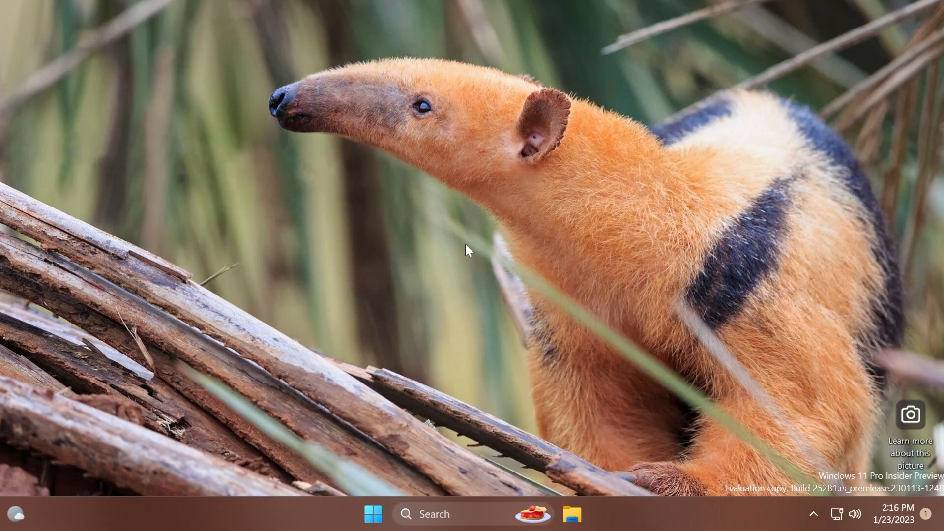
mouse_move(867, 427)
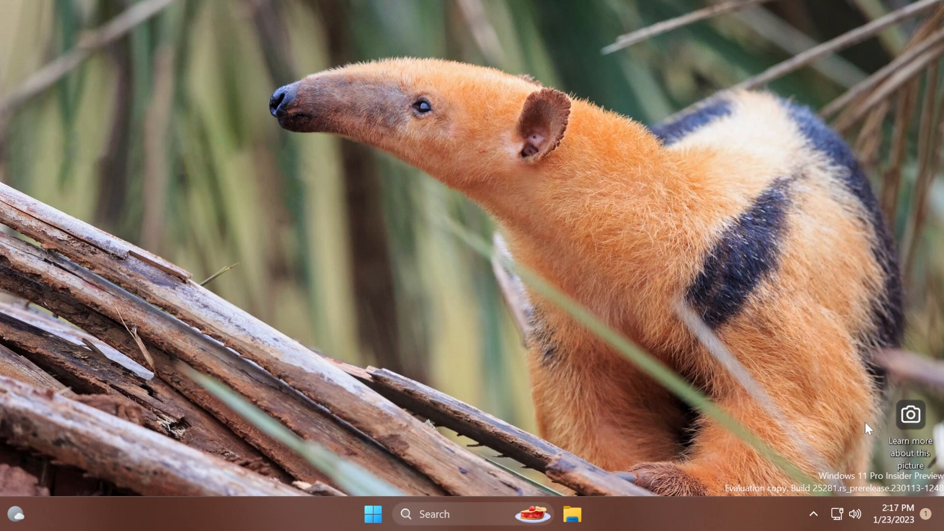
mouse_move(848, 428)
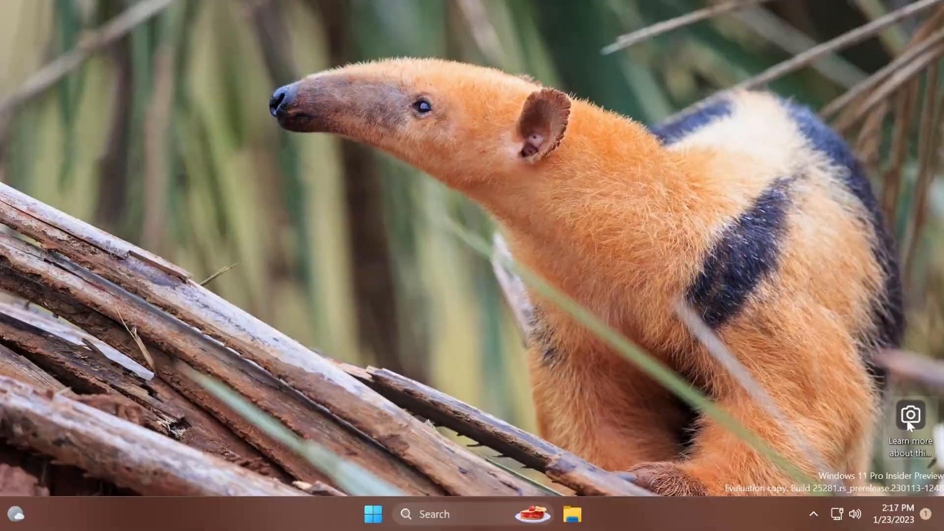
Show the Spotlight details flyout via Learn more about this picture on the desktop.
click(910, 416)
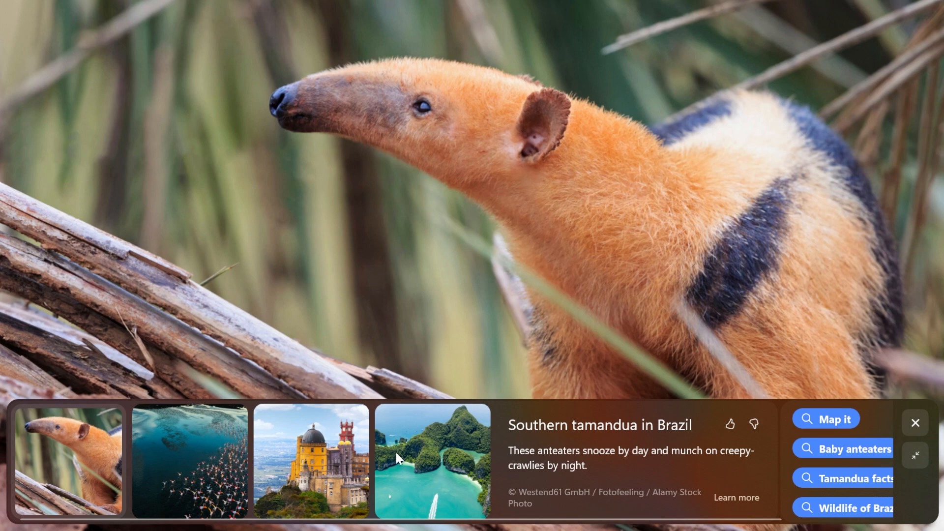
mouse_move(161, 450)
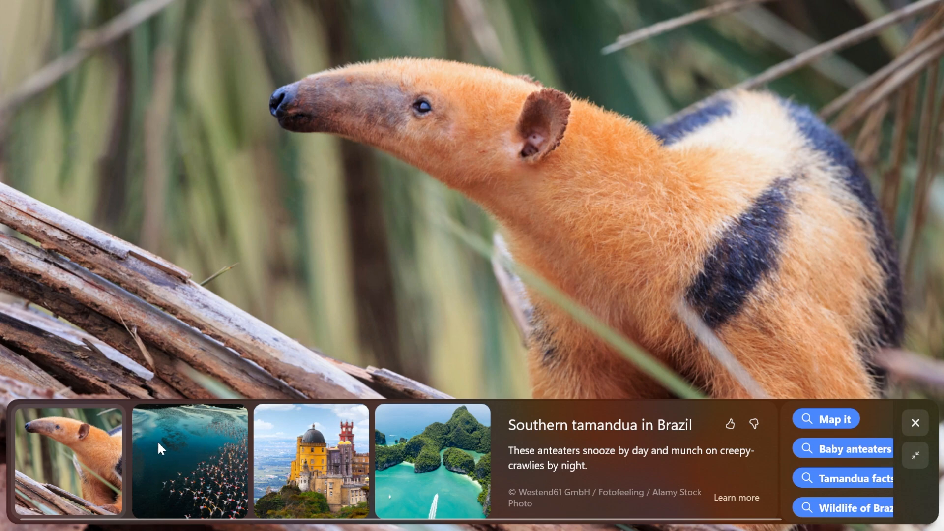
Preview the flamingo flock and Pena Palace photos as the wallpaper from the Spotlight flyout.
click(188, 460)
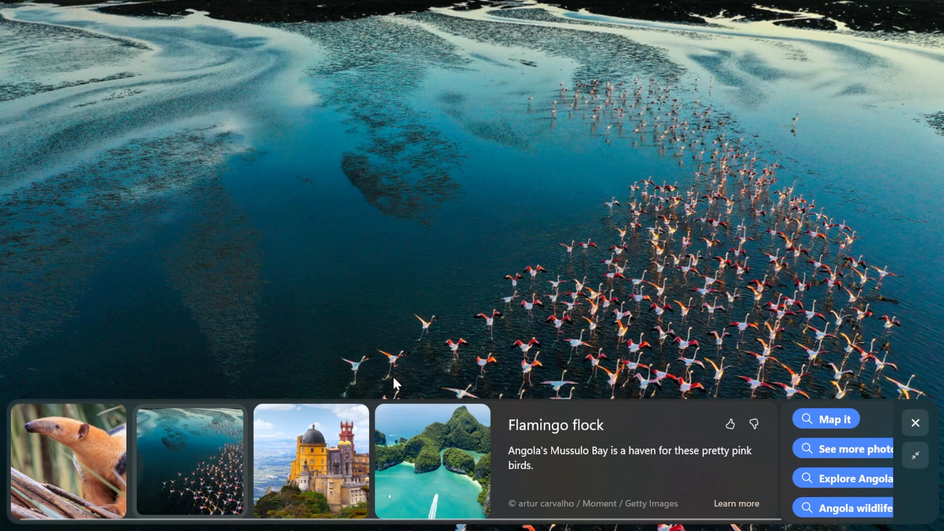
click(310, 460)
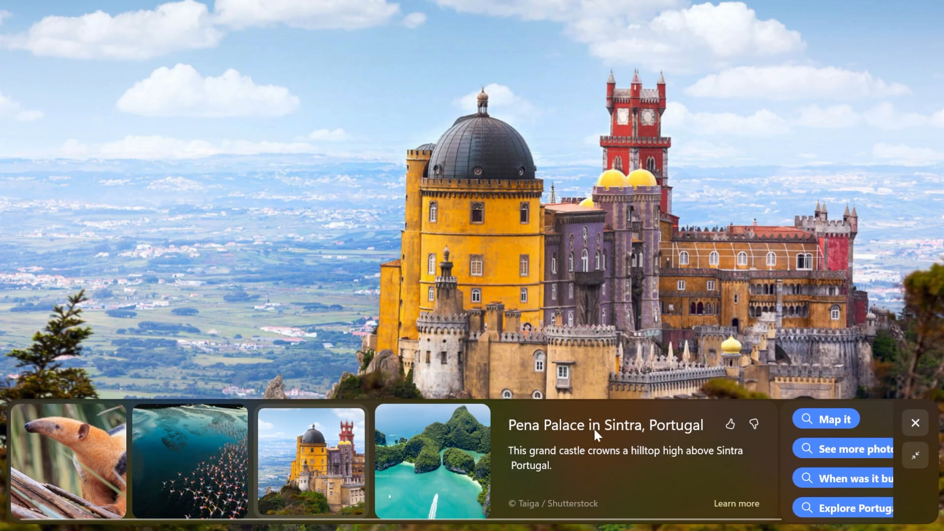
mouse_move(563, 511)
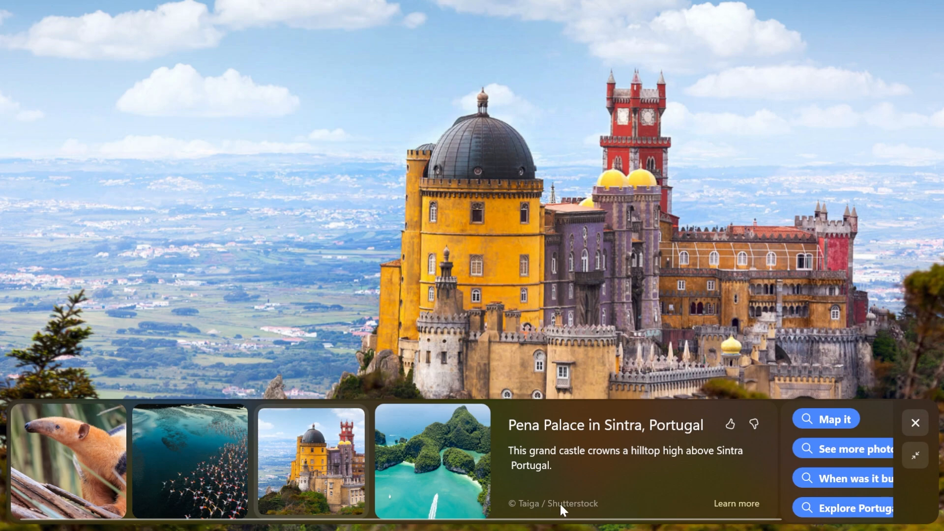
mouse_move(862, 451)
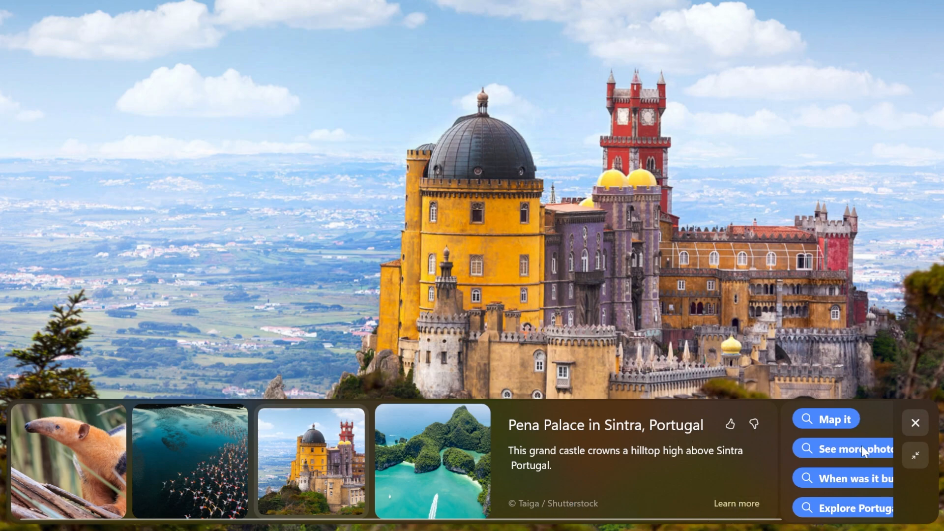
mouse_move(825, 486)
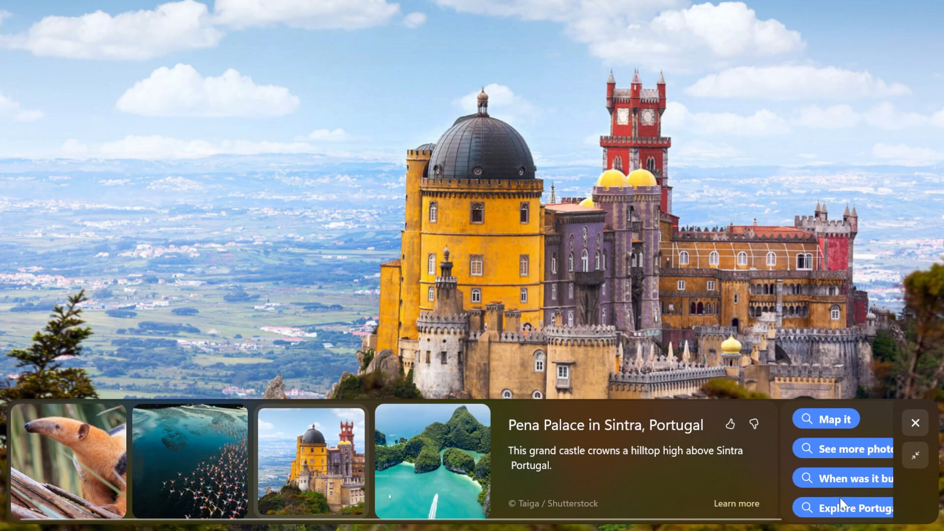
mouse_move(915, 502)
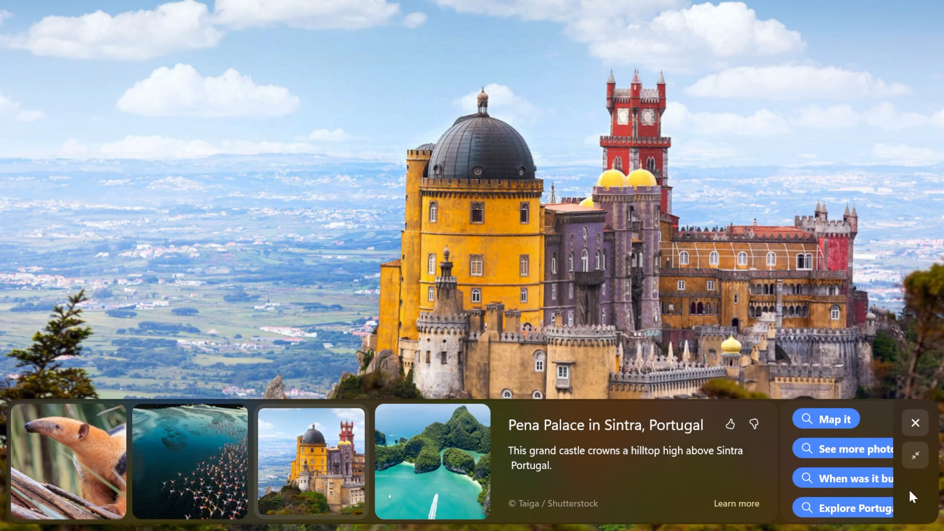
mouse_move(646, 525)
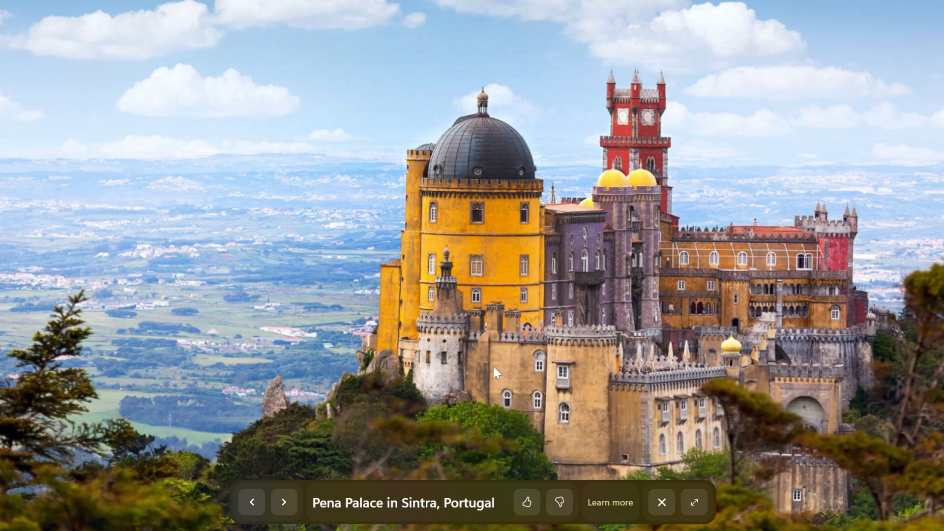
mouse_move(545, 429)
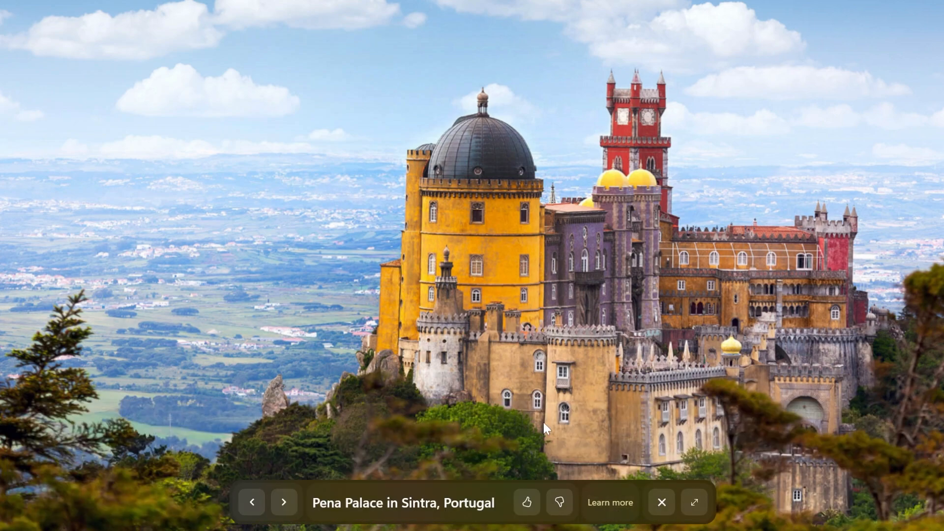
mouse_move(441, 230)
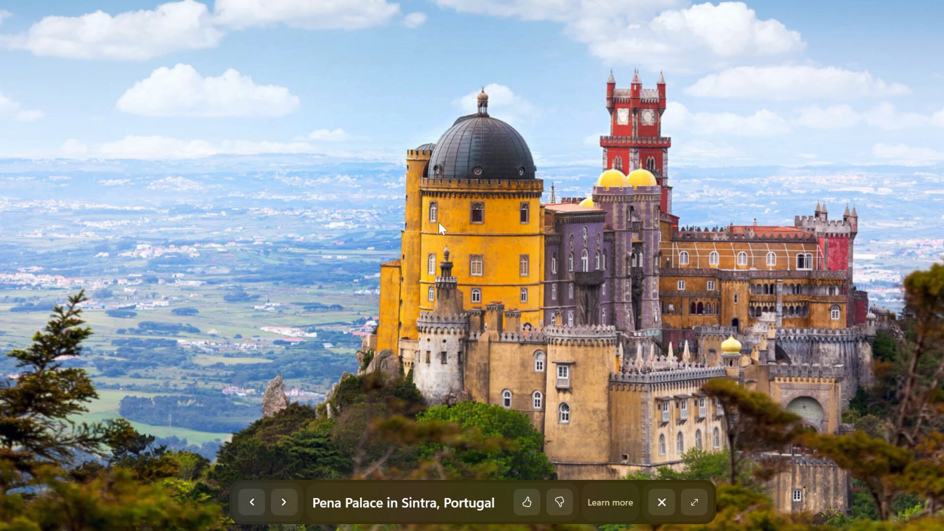
Advance to the Southern tamandua picture, expand its details panel, then close the viewer.
click(284, 501)
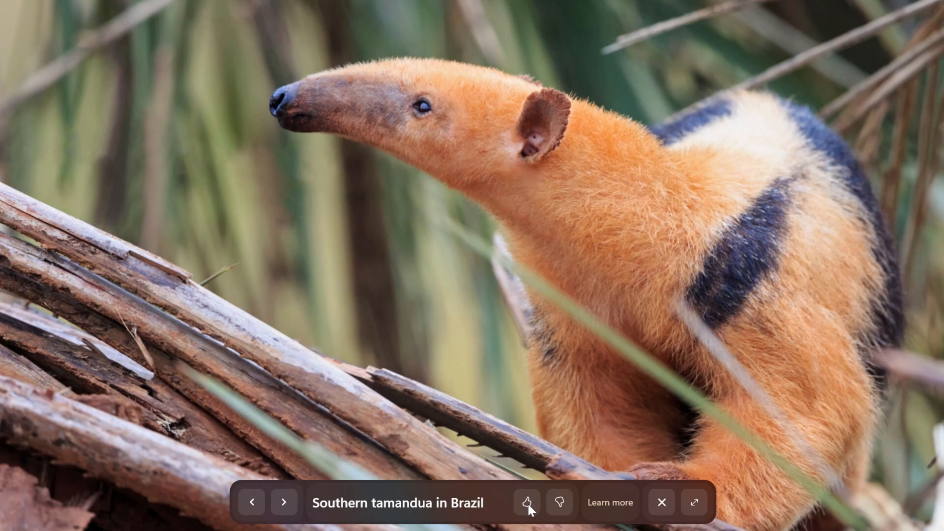
mouse_move(666, 517)
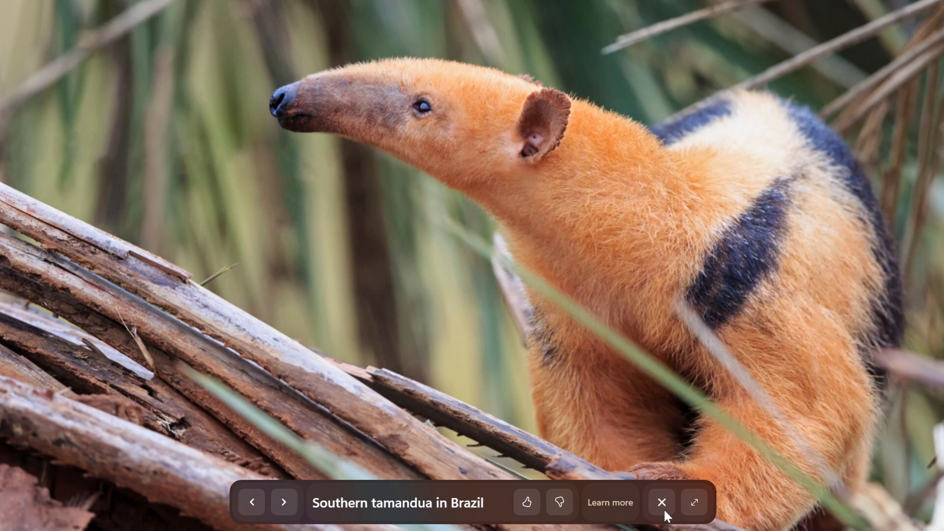
click(694, 502)
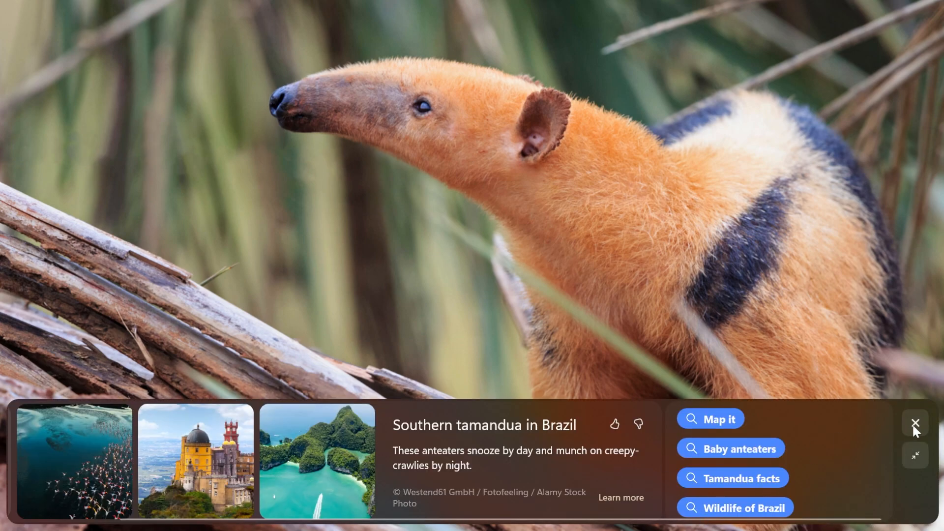
click(915, 425)
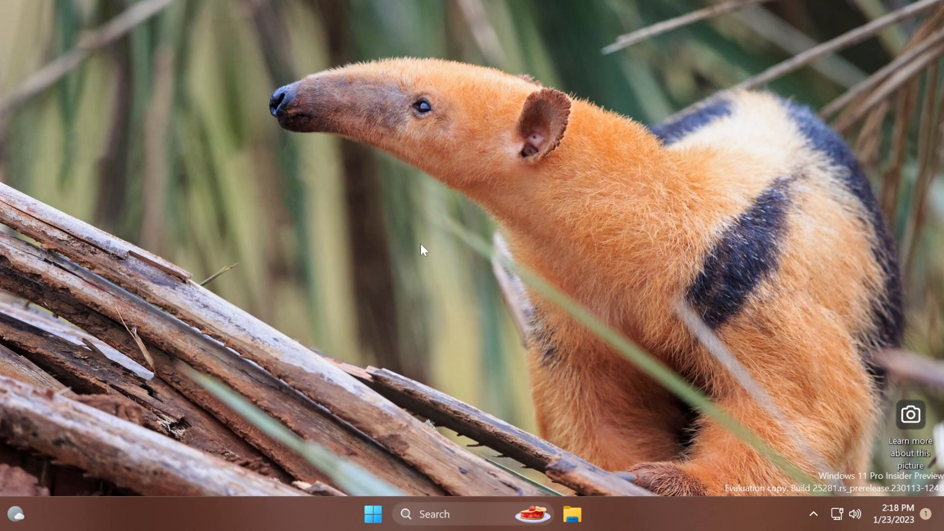
mouse_move(929, 434)
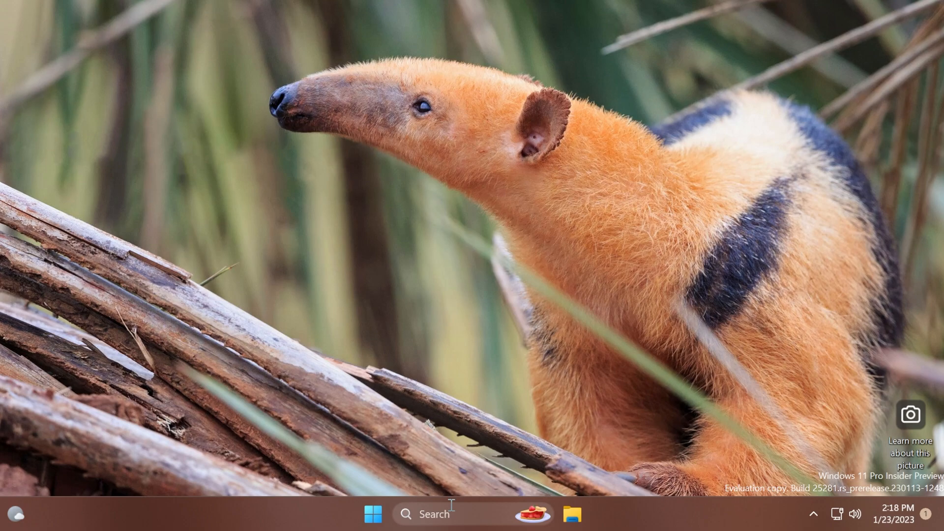
Search for cmd to reopen an administrator Command Prompt for the vivetool commands.
text(cmd)
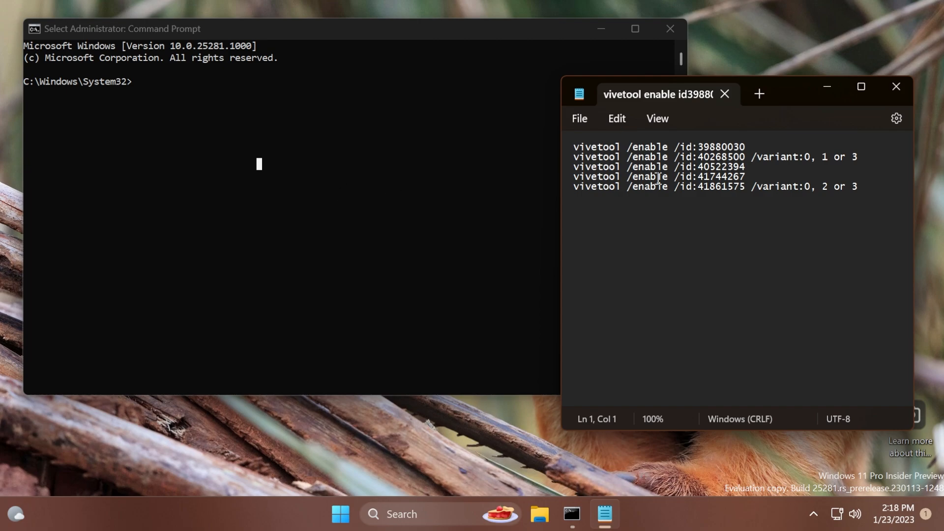
mouse_move(734, 156)
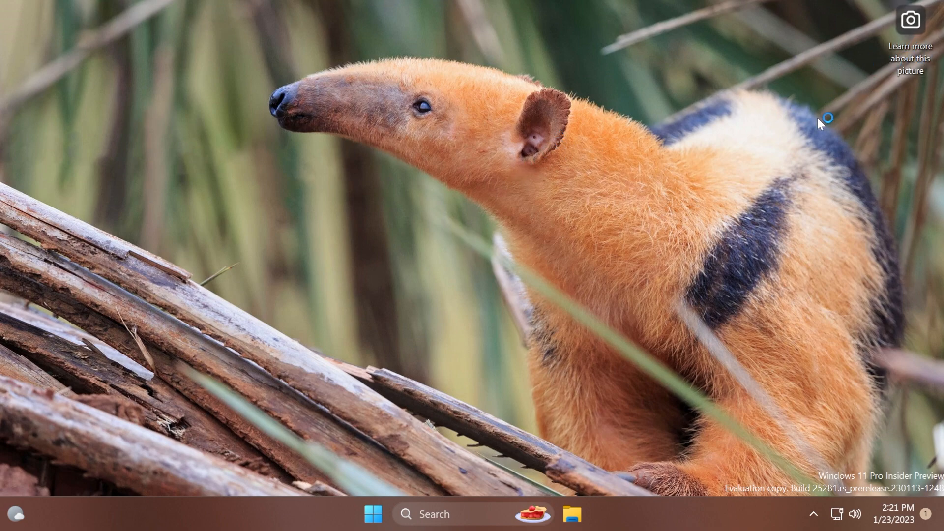
mouse_move(545, 135)
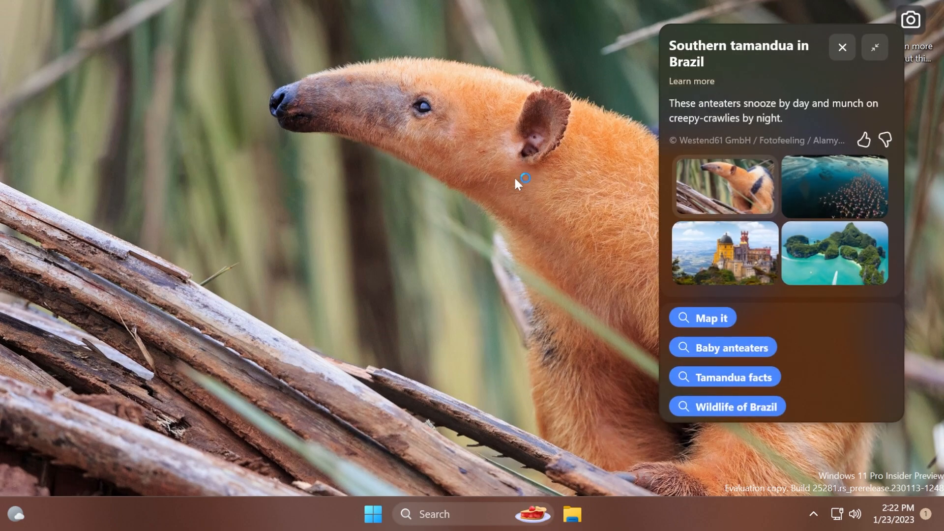
mouse_move(559, 187)
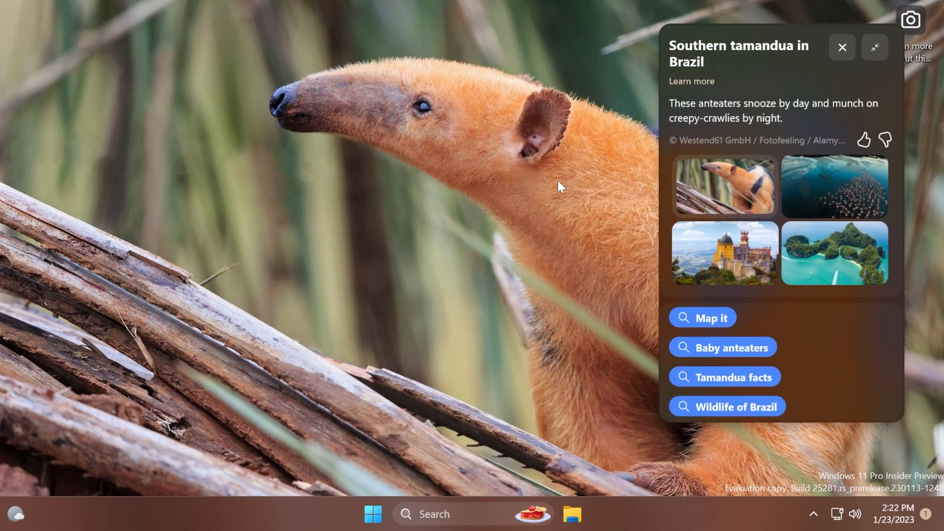
mouse_move(767, 82)
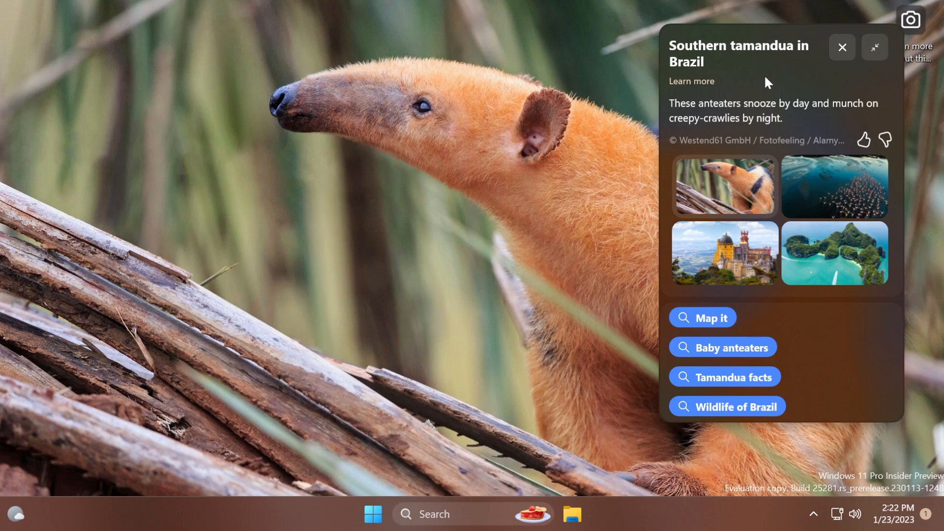
mouse_move(735, 74)
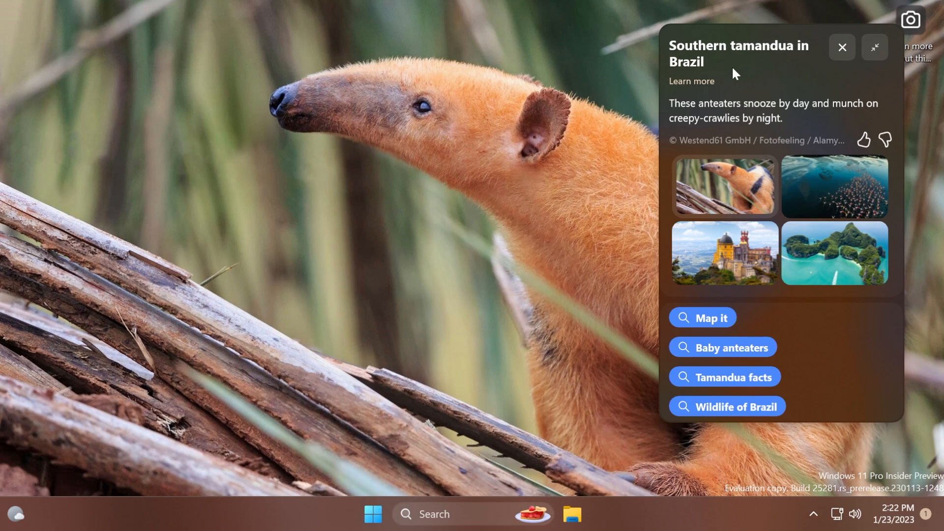
mouse_move(760, 78)
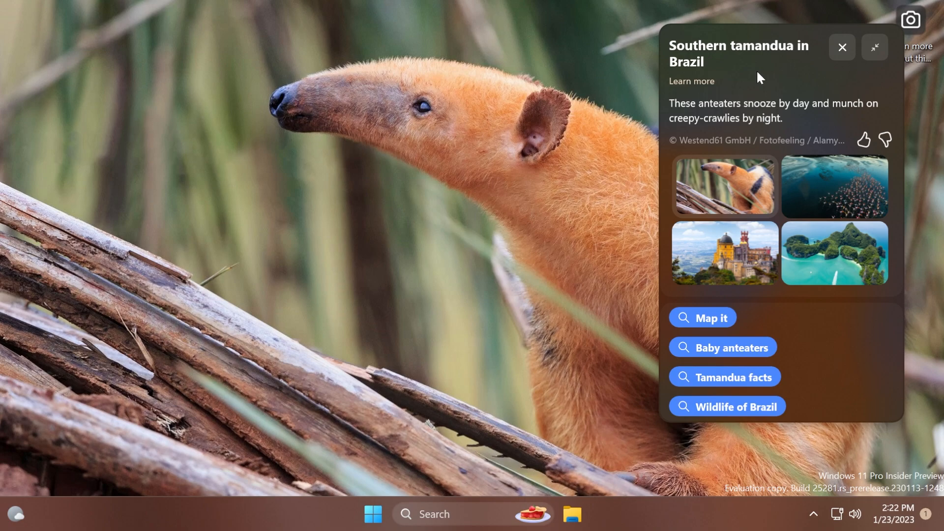
mouse_move(777, 270)
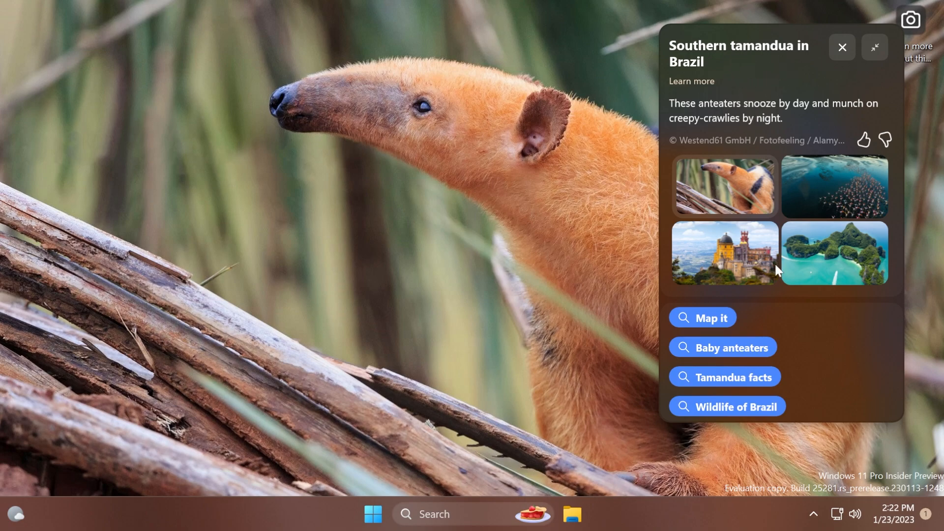
Collapse the tamandua picture info panel into its compact title strip.
click(875, 47)
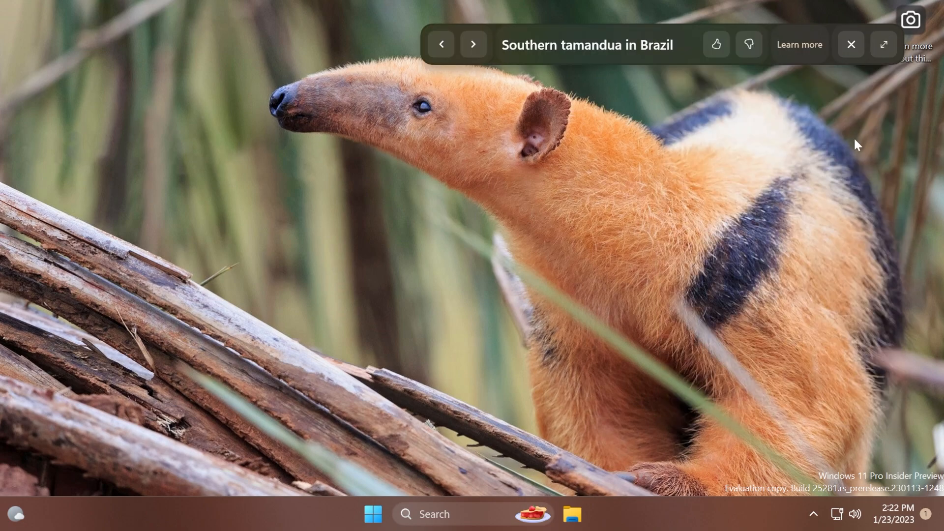
mouse_move(622, 57)
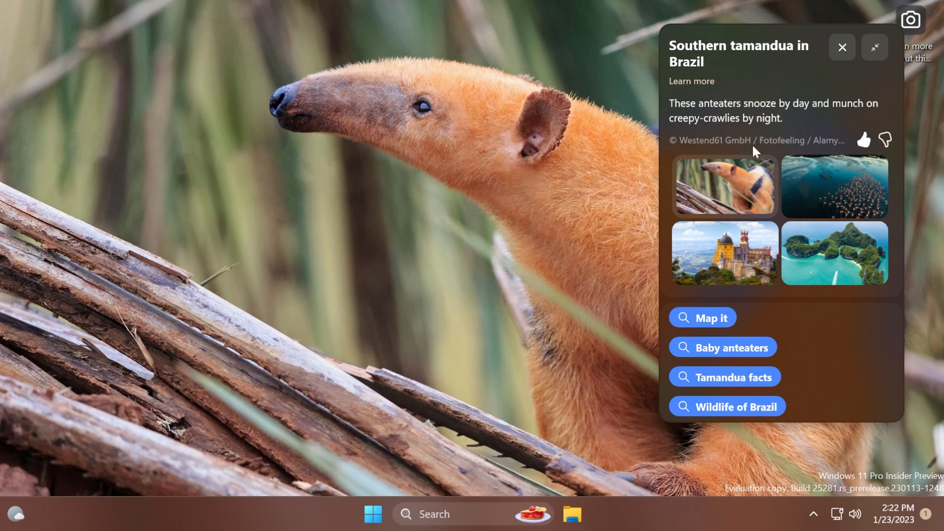
mouse_move(807, 99)
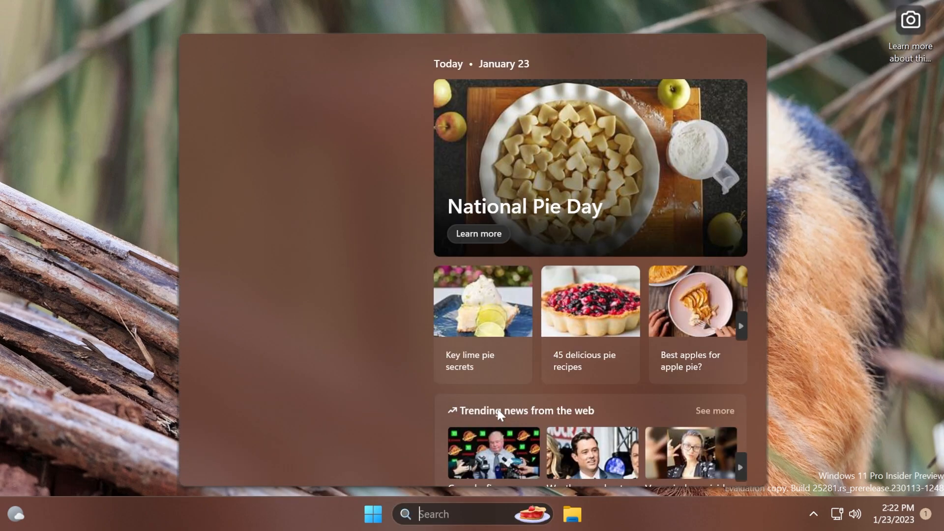
Launch Command Prompt from Search to run vivetool /enable /id:40268500 /variant:3.
text(cmd)
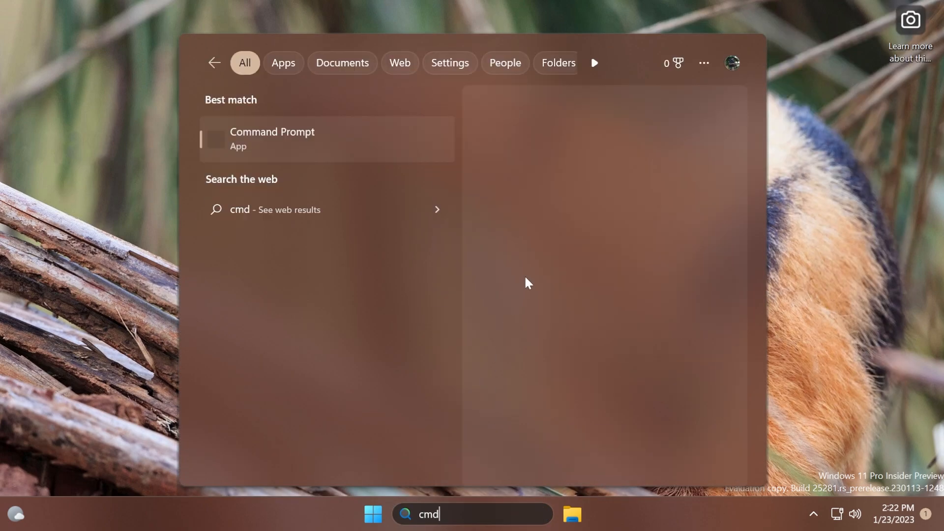
click(271, 139)
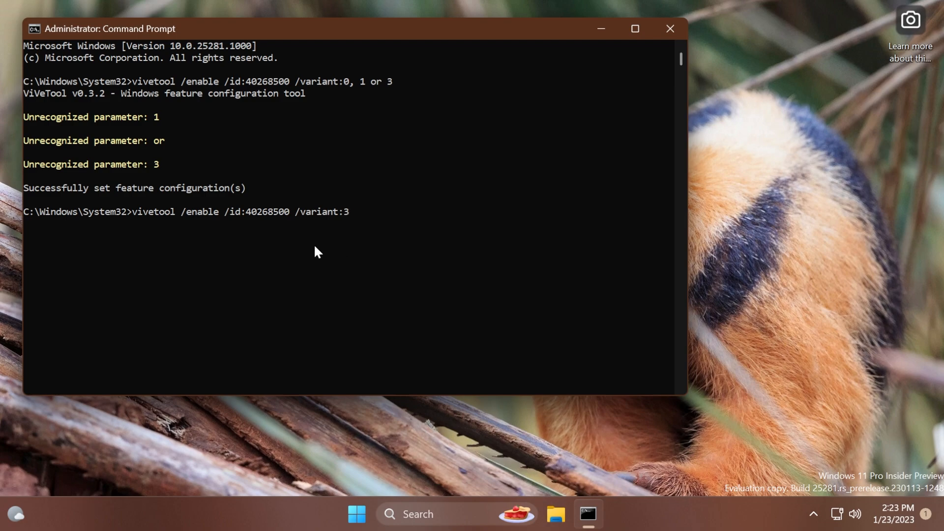
mouse_move(352, 227)
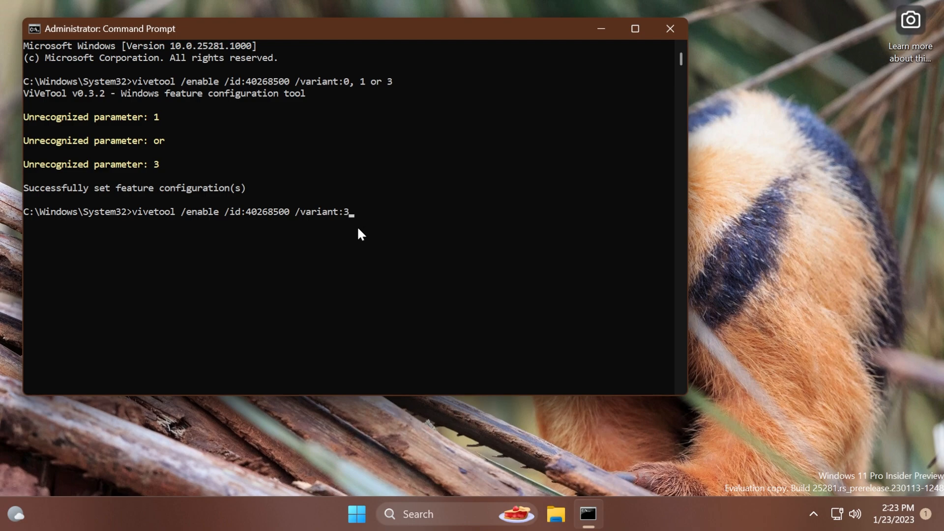
mouse_move(422, 218)
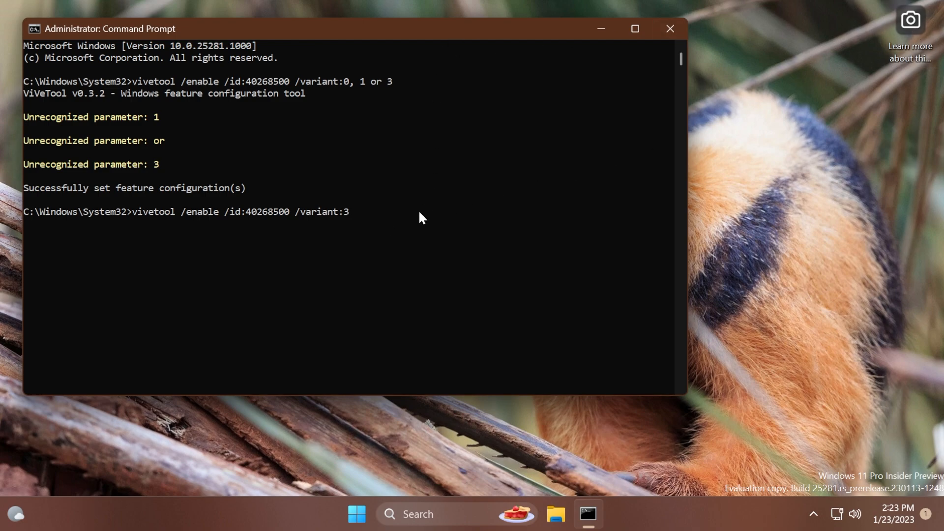
mouse_move(396, 230)
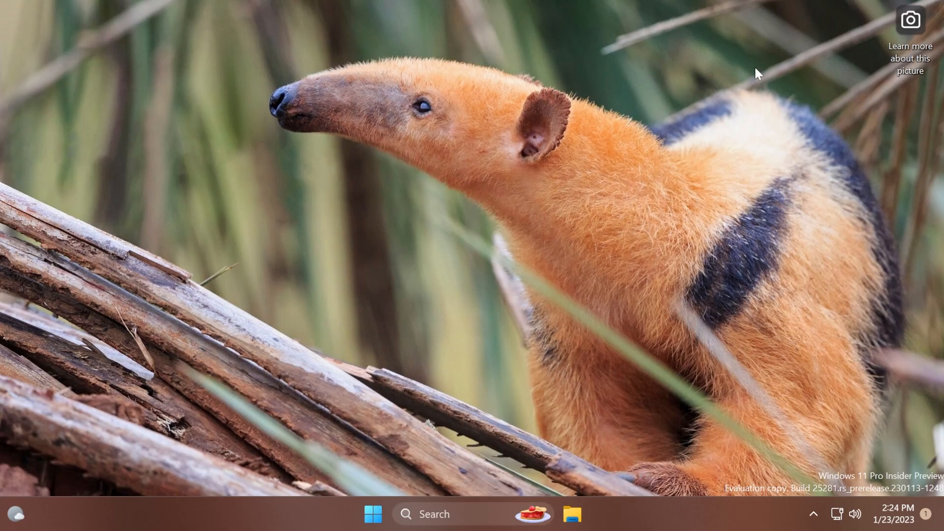
click(909, 20)
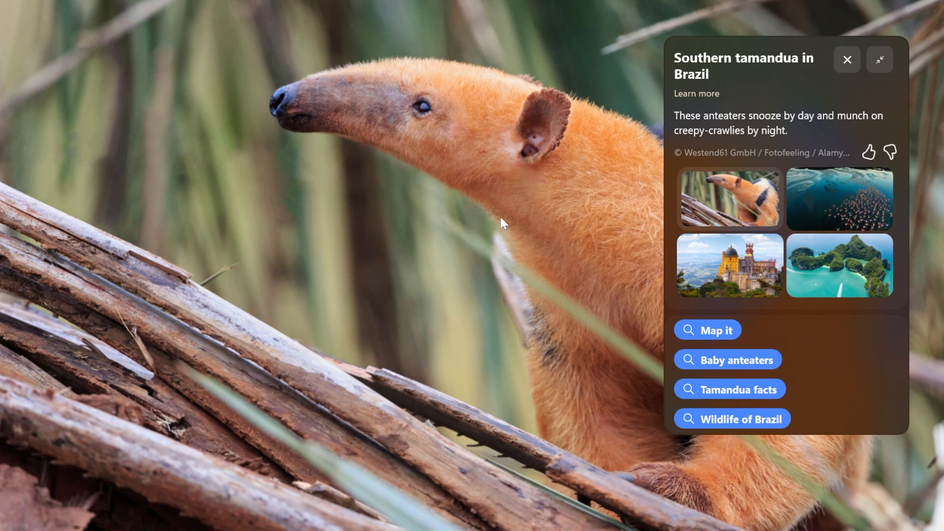
mouse_move(372, 481)
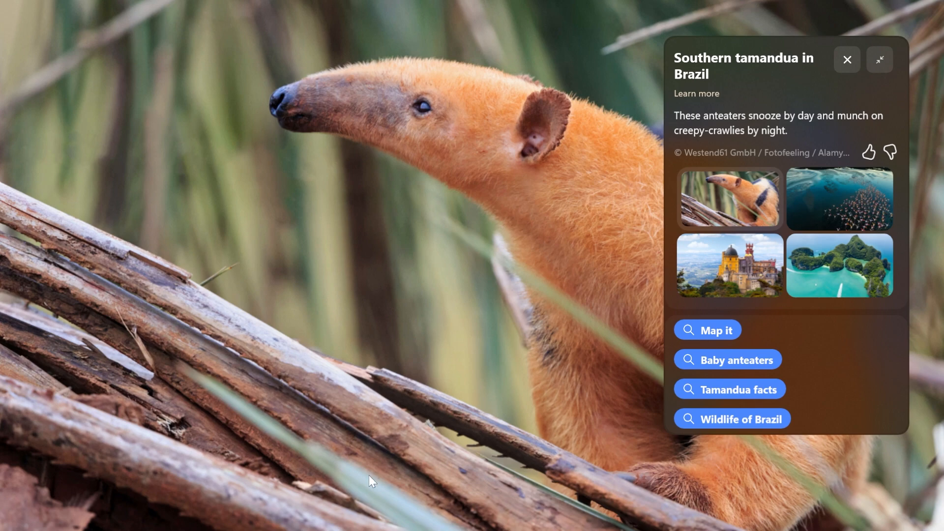
mouse_move(409, 349)
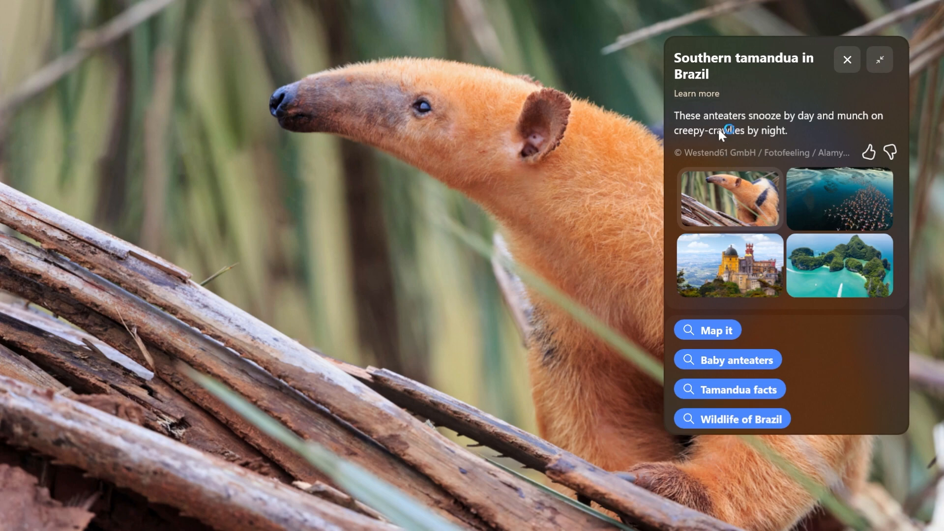
mouse_move(806, 347)
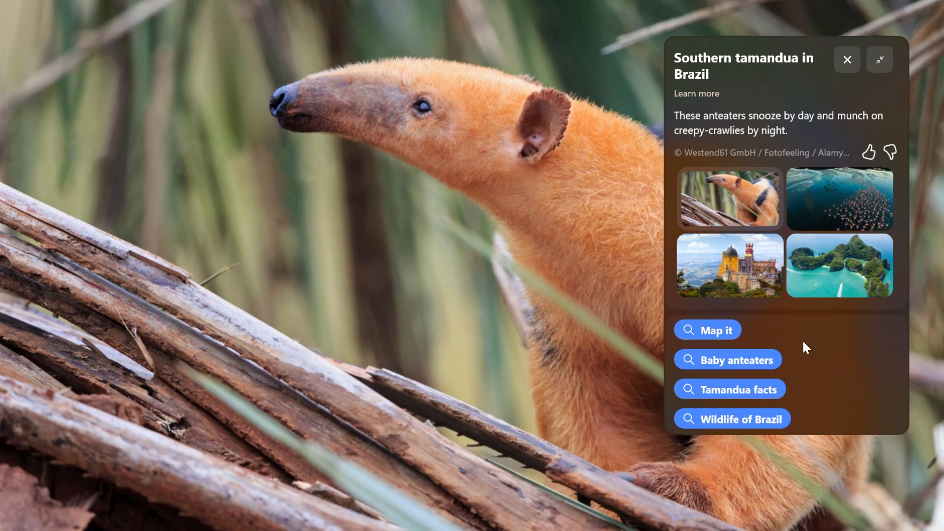
click(846, 60)
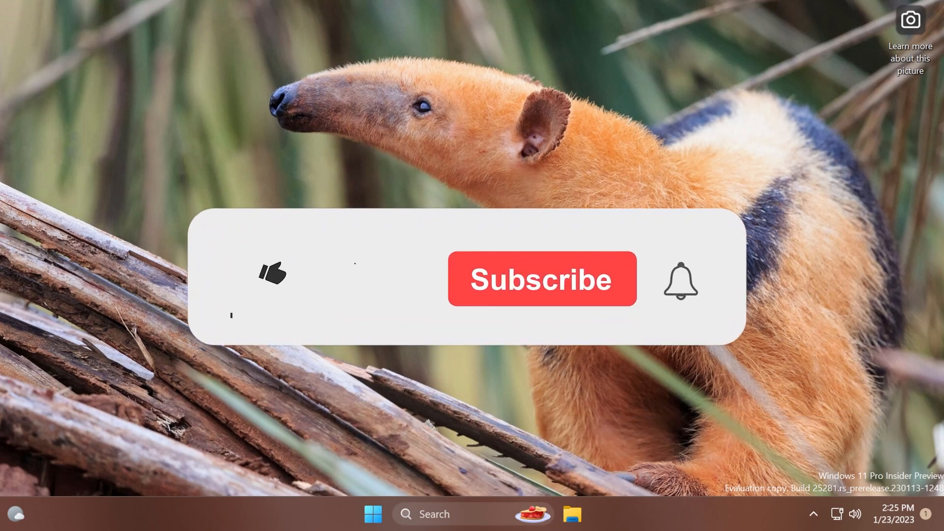
click(271, 274)
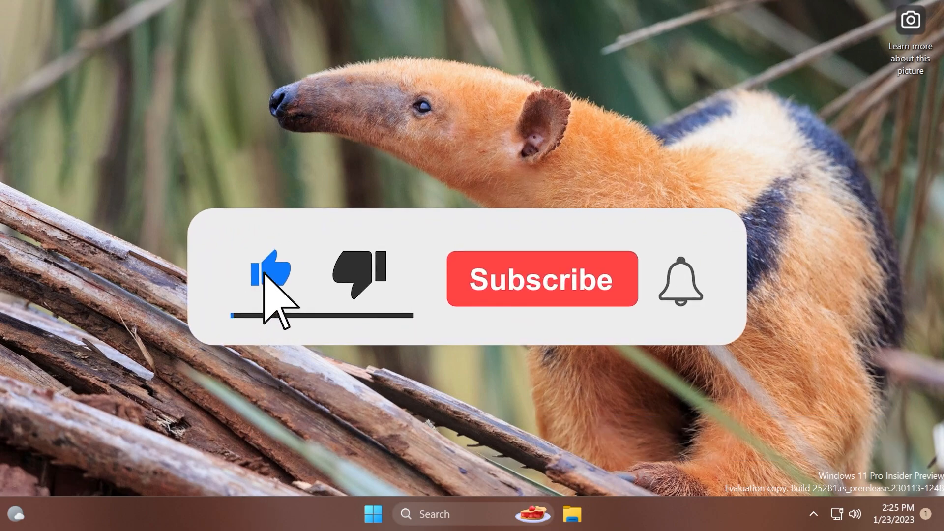
click(541, 278)
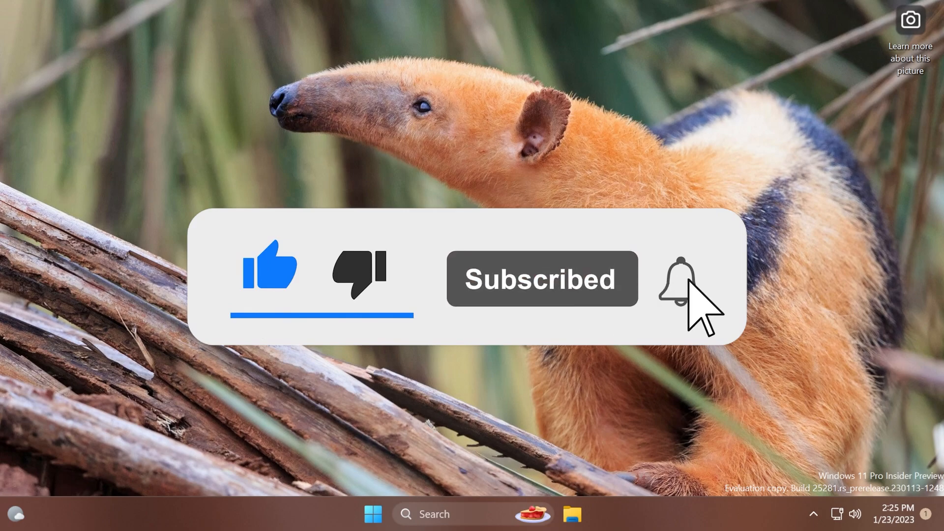